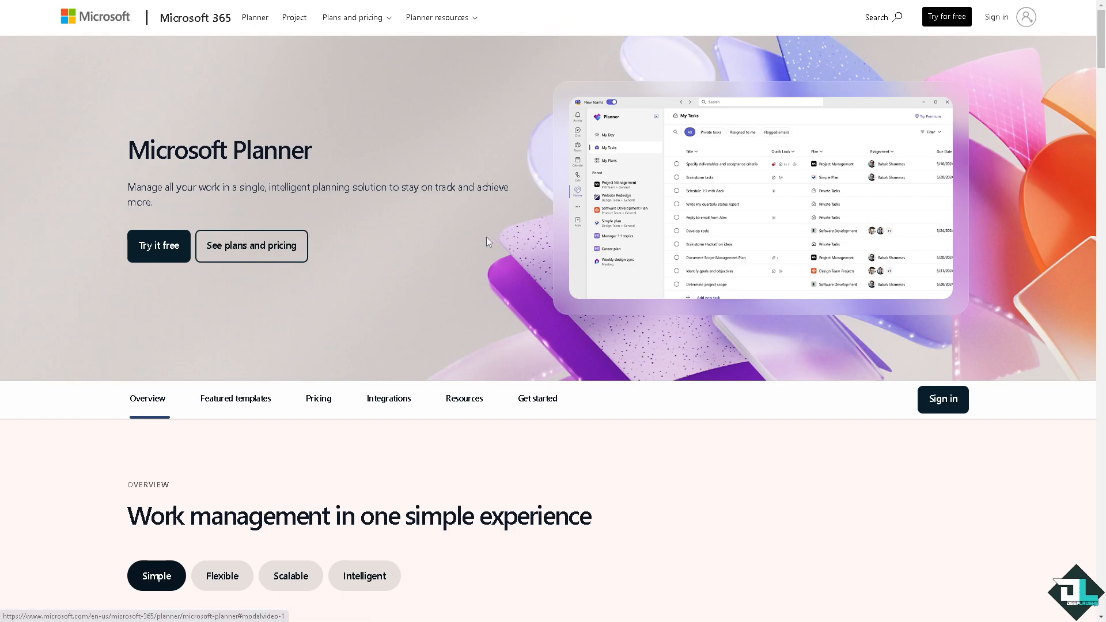
mouse_move(134, 218)
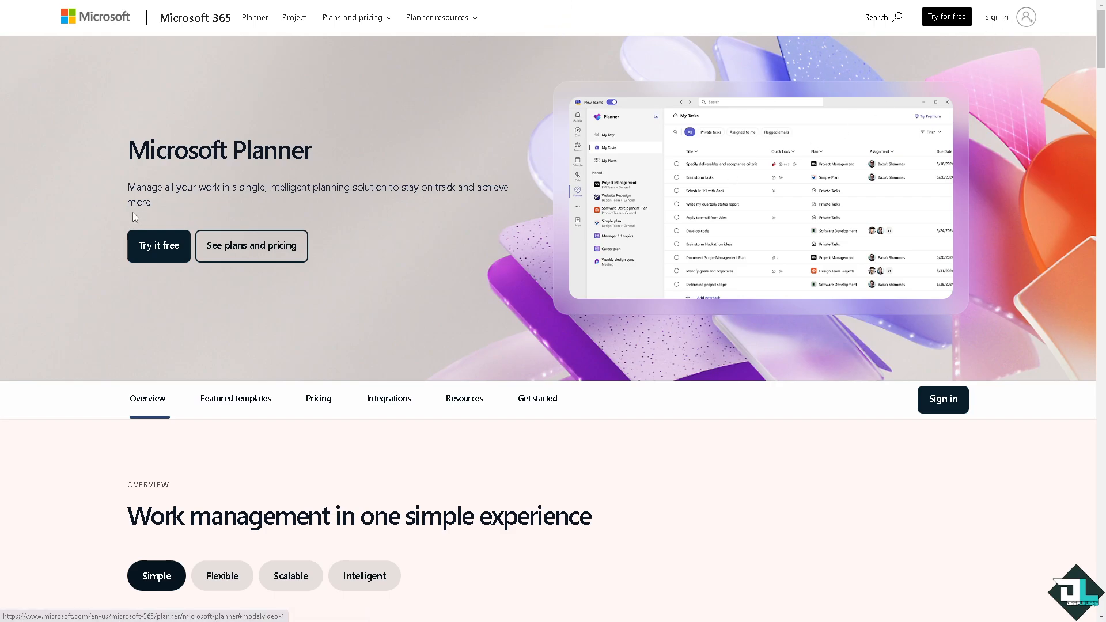
Launch the Planner app from the product page via 'Try it free'.
click(159, 245)
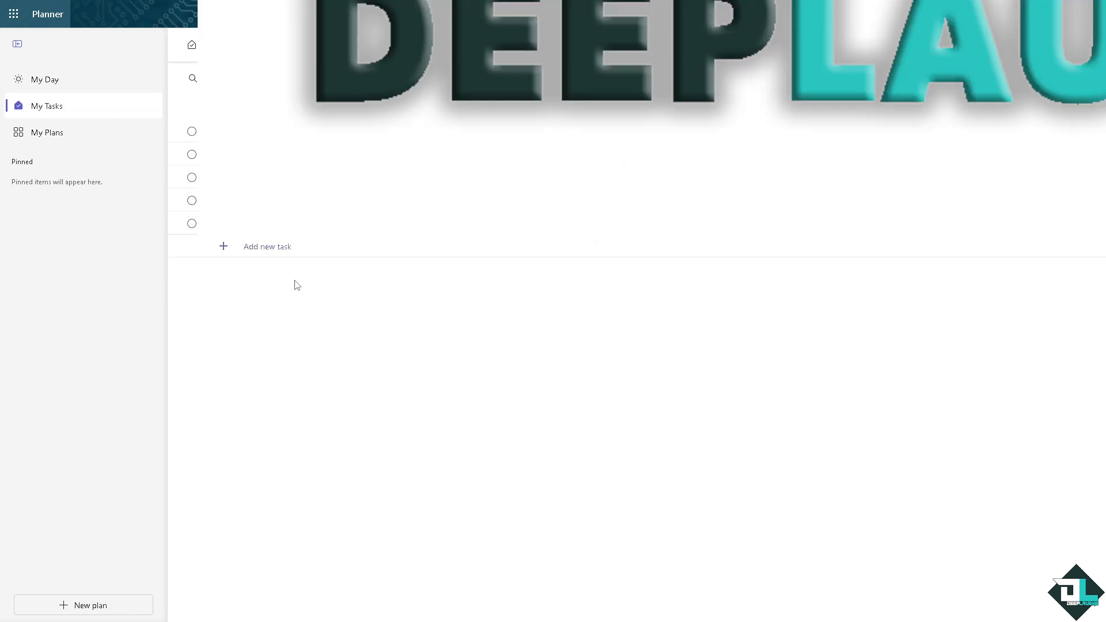
Add the task 'How to Recover Deleted Tasks in Microsoft Planner' to My Tasks, then delete it.
click(267, 246)
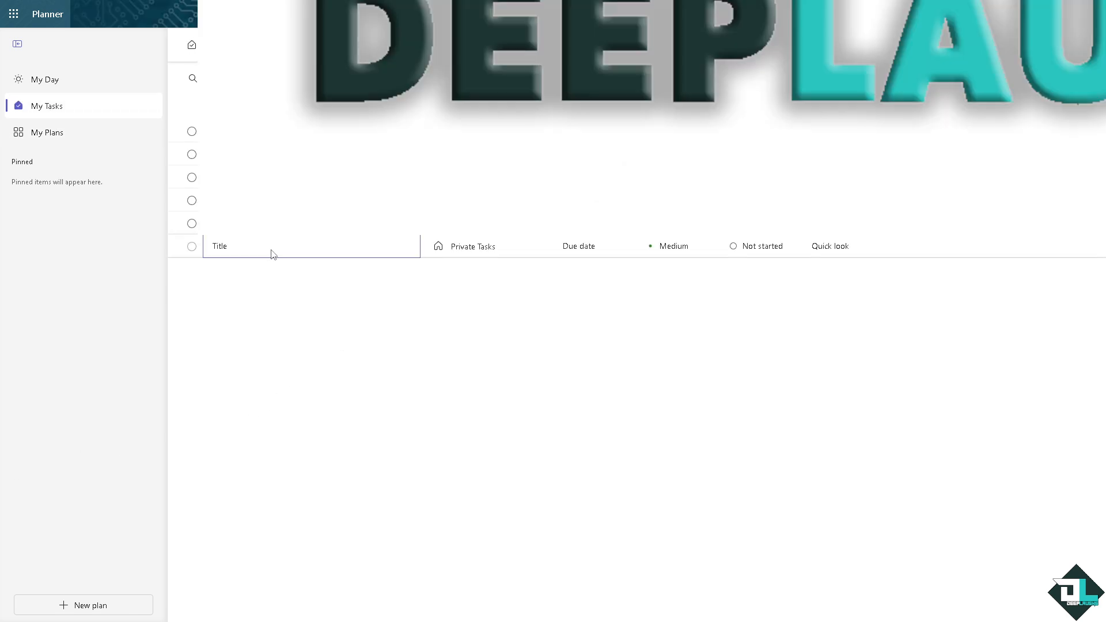
text(How to Recover Deleted Tasks in Microsoft Planner)
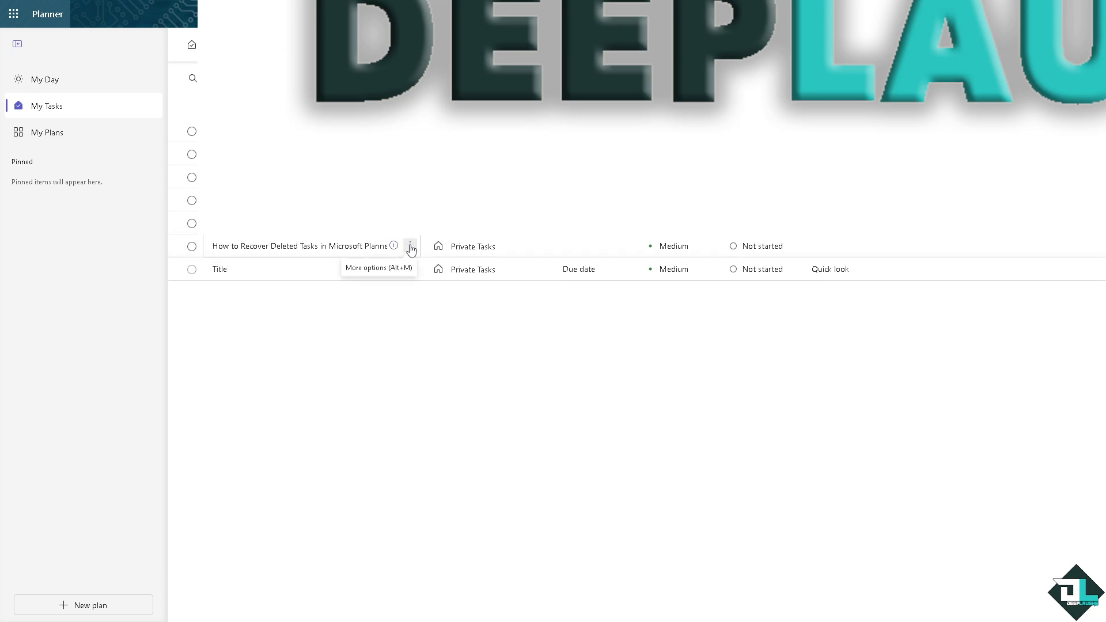
click(411, 246)
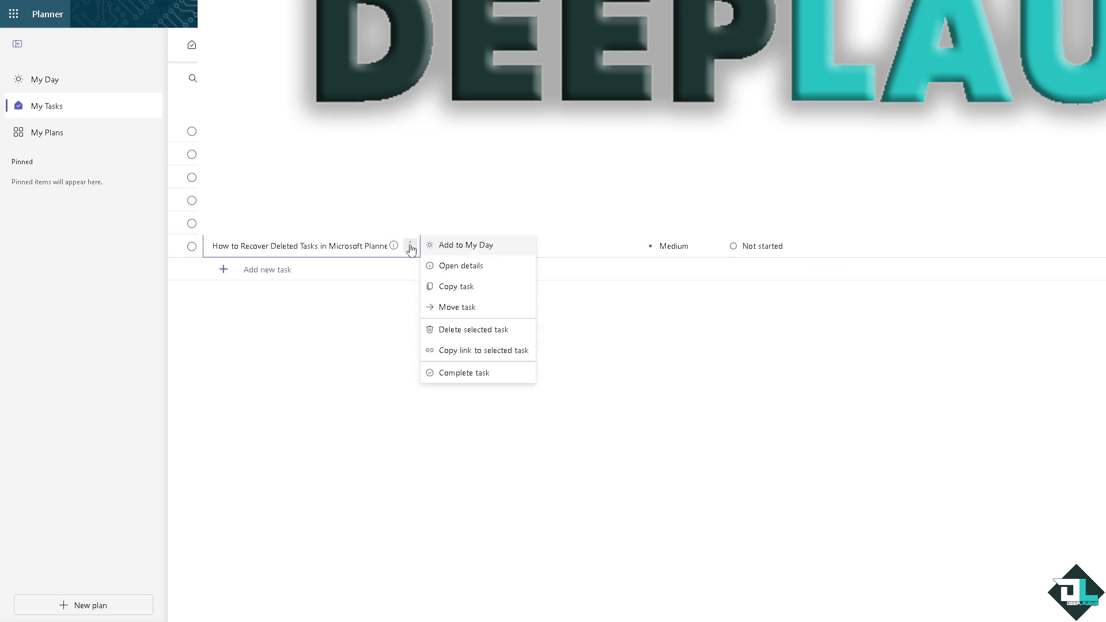
mouse_move(472, 329)
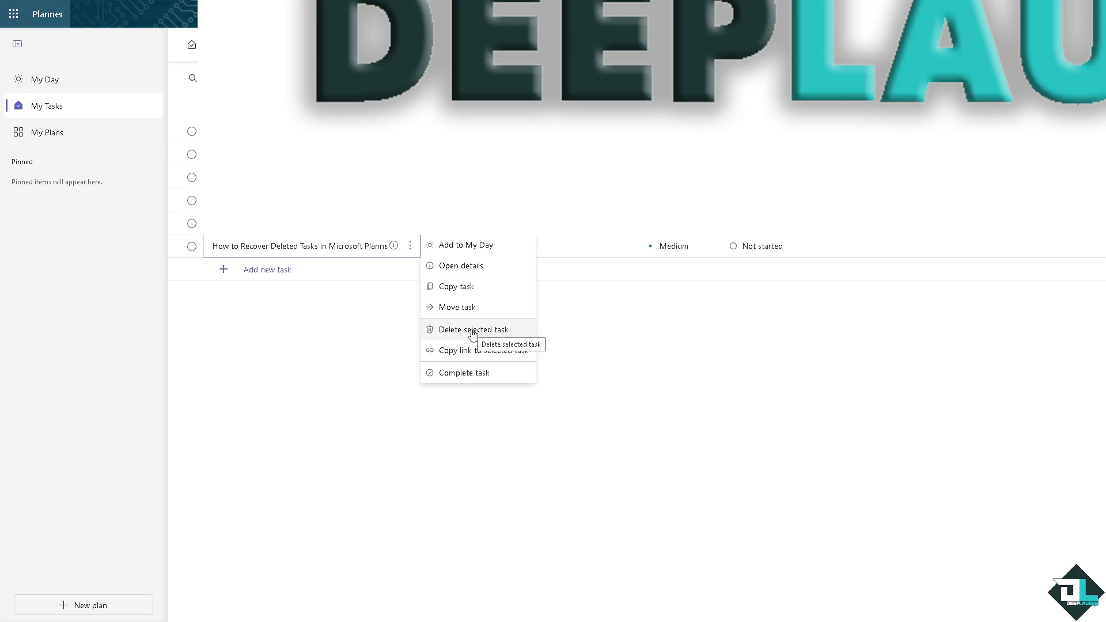
click(471, 329)
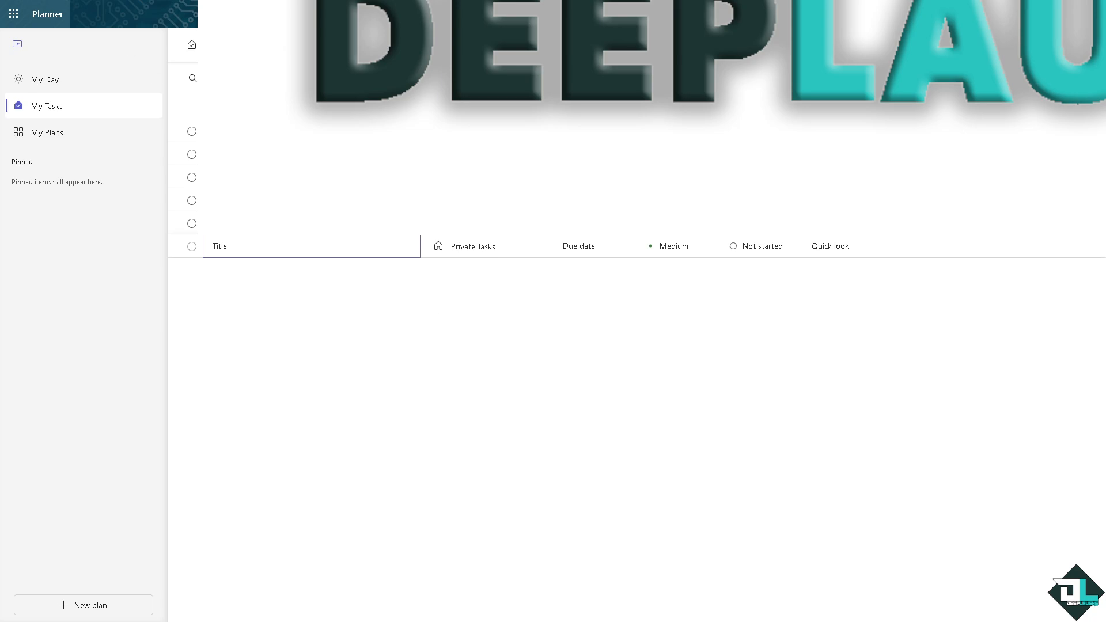
mouse_move(103, 407)
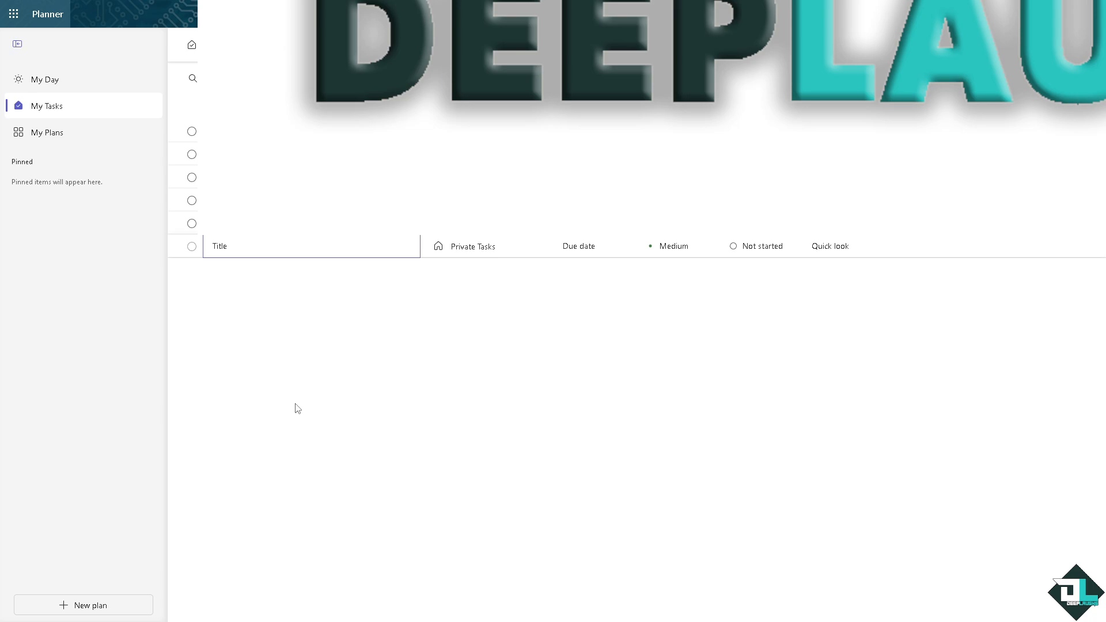
mouse_move(321, 280)
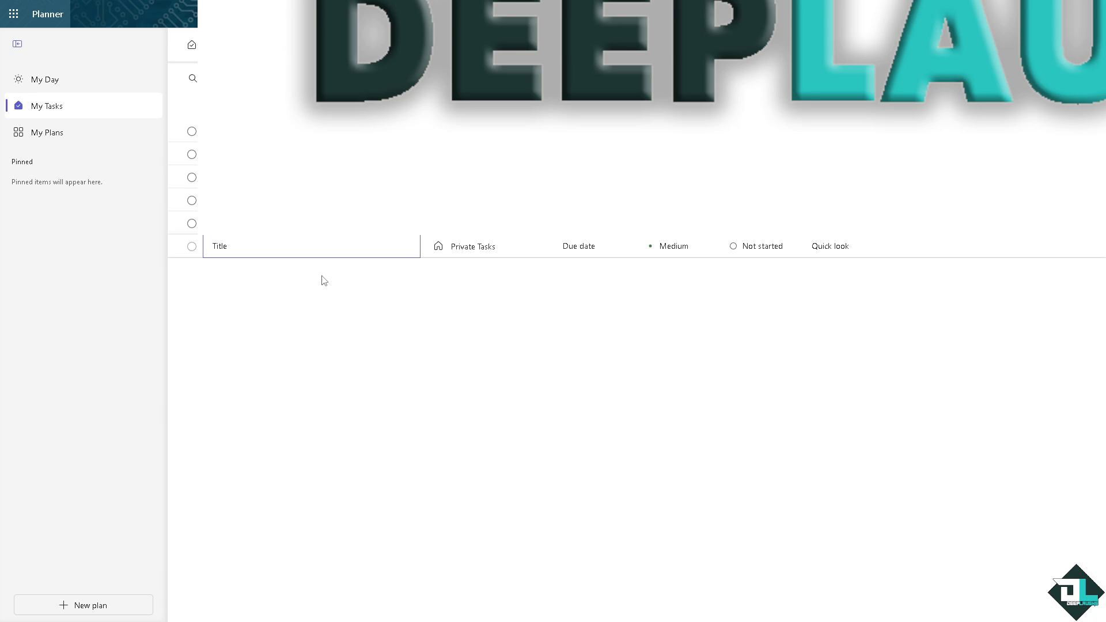
Recreate the task 'How to Recover Deleted Tasks in Microsoft Planner' and delete it again.
text(How to Recover Deleted Tasks in Microsoft Planner)
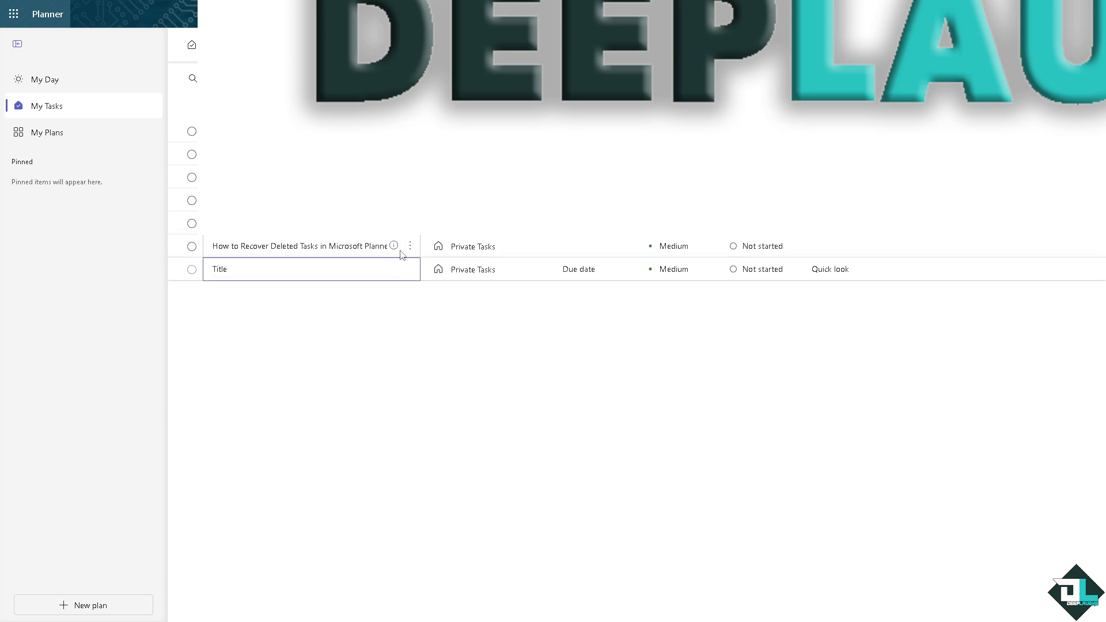
click(410, 246)
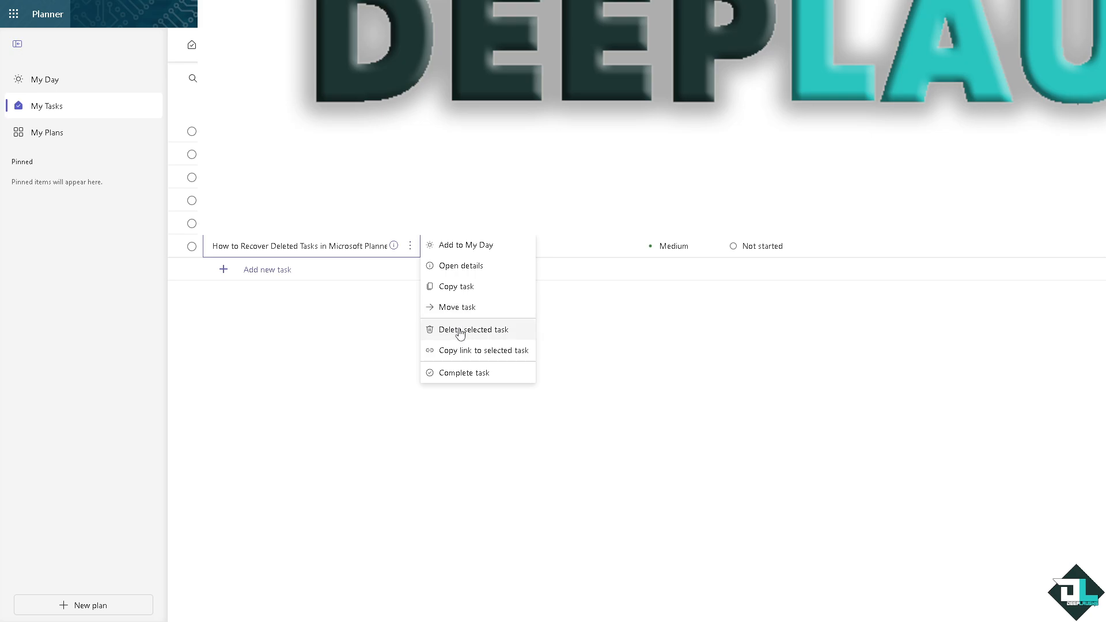
click(471, 330)
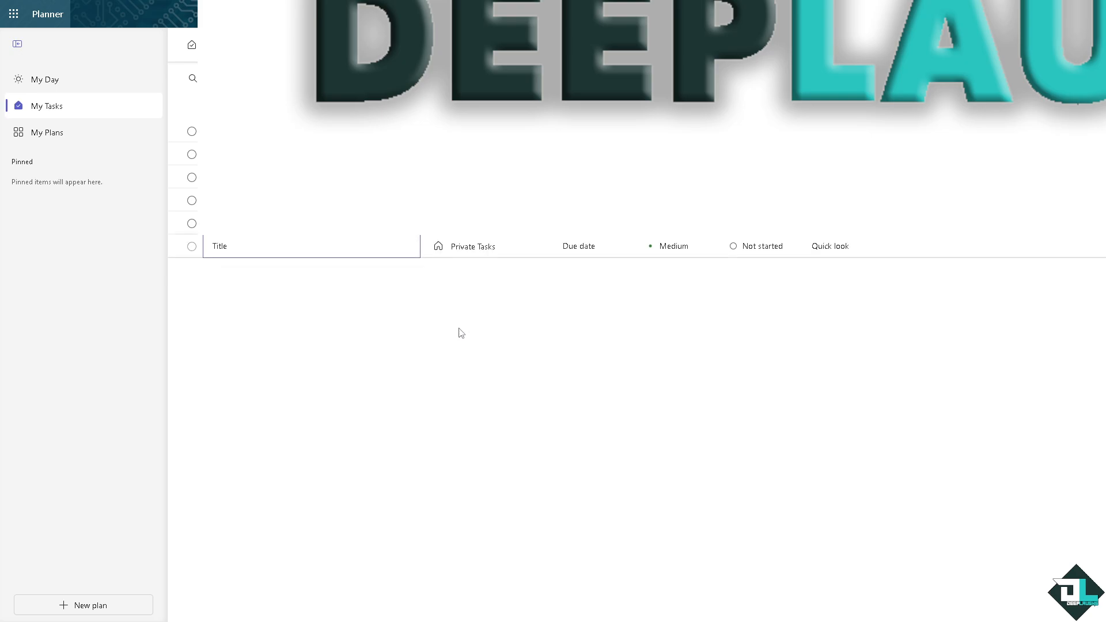
mouse_move(425, 343)
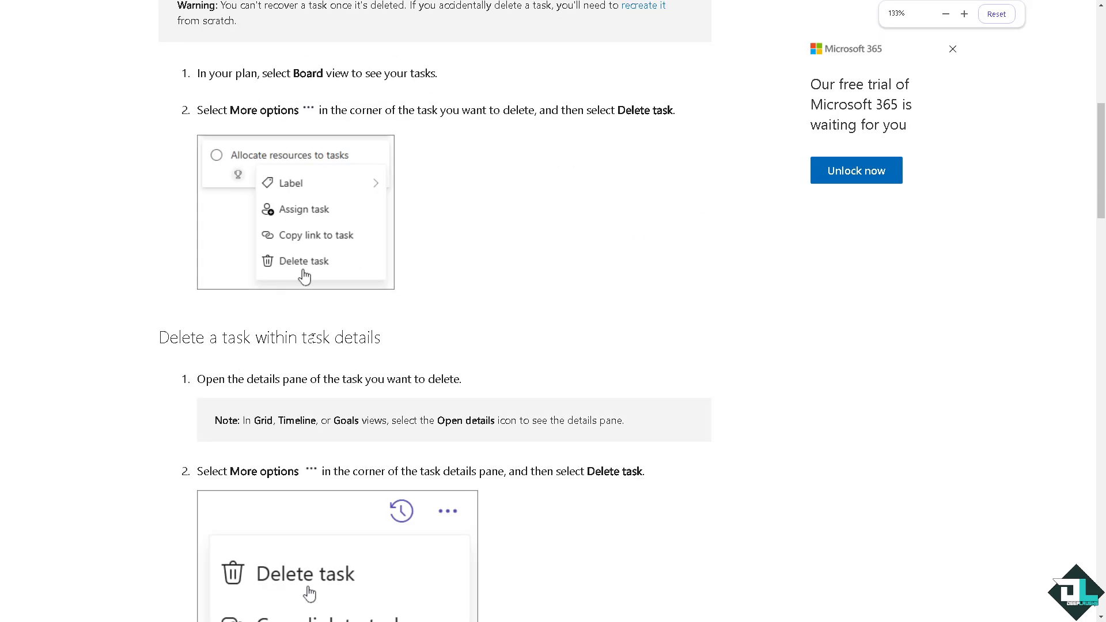
Read through the article and highlight the warning that deleting a plan is permanent.
scroll(down, 3)
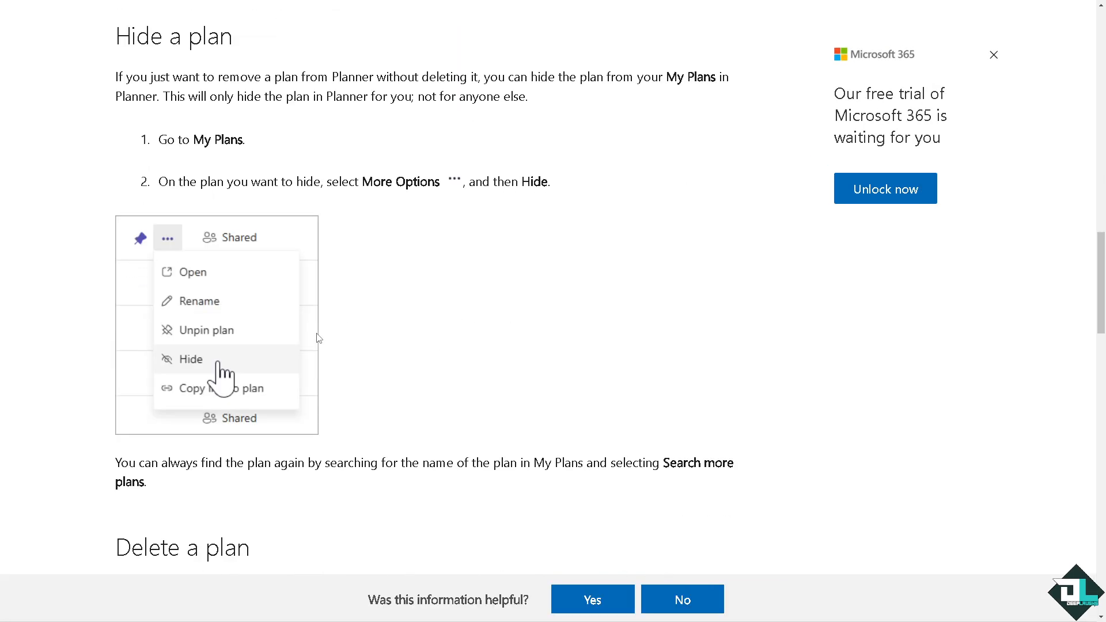
scroll(down, 3)
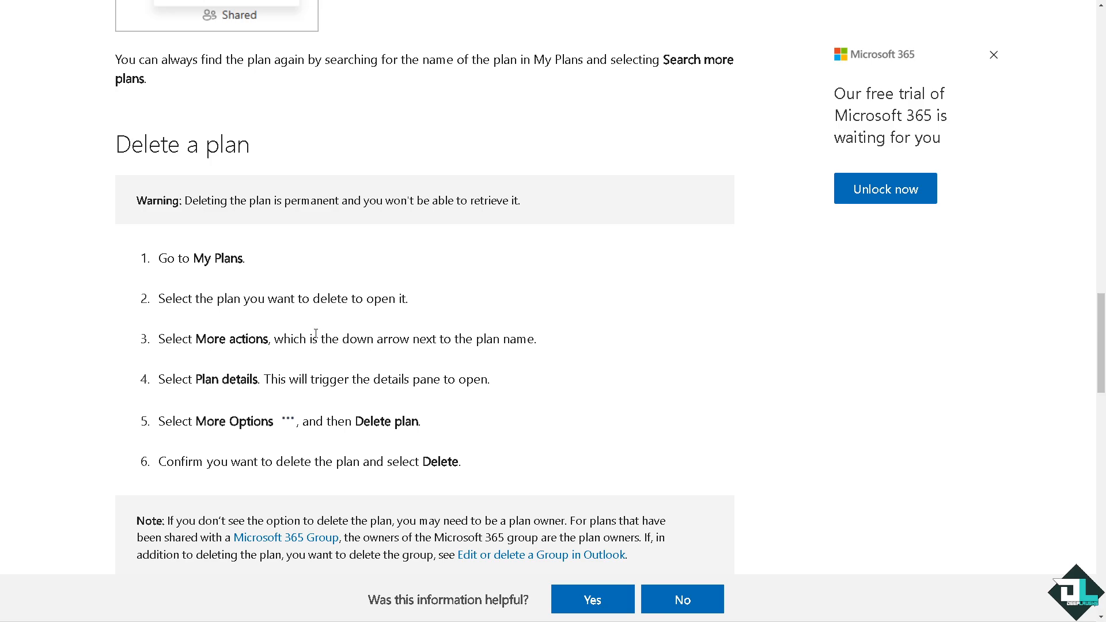
scroll(down, 3)
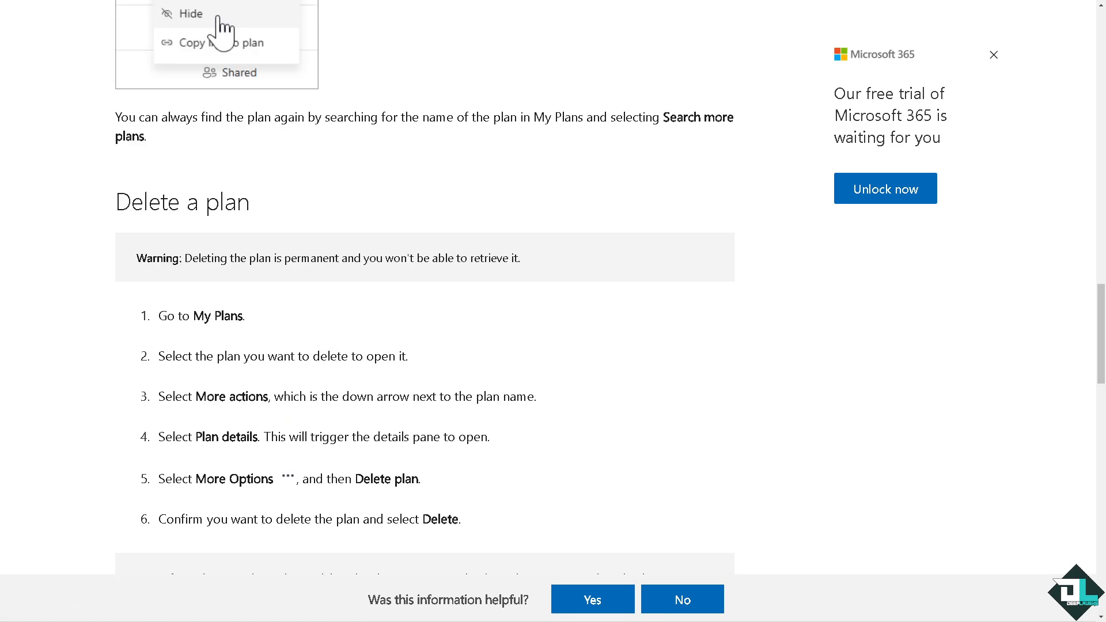
drag(182, 258, 258, 258)
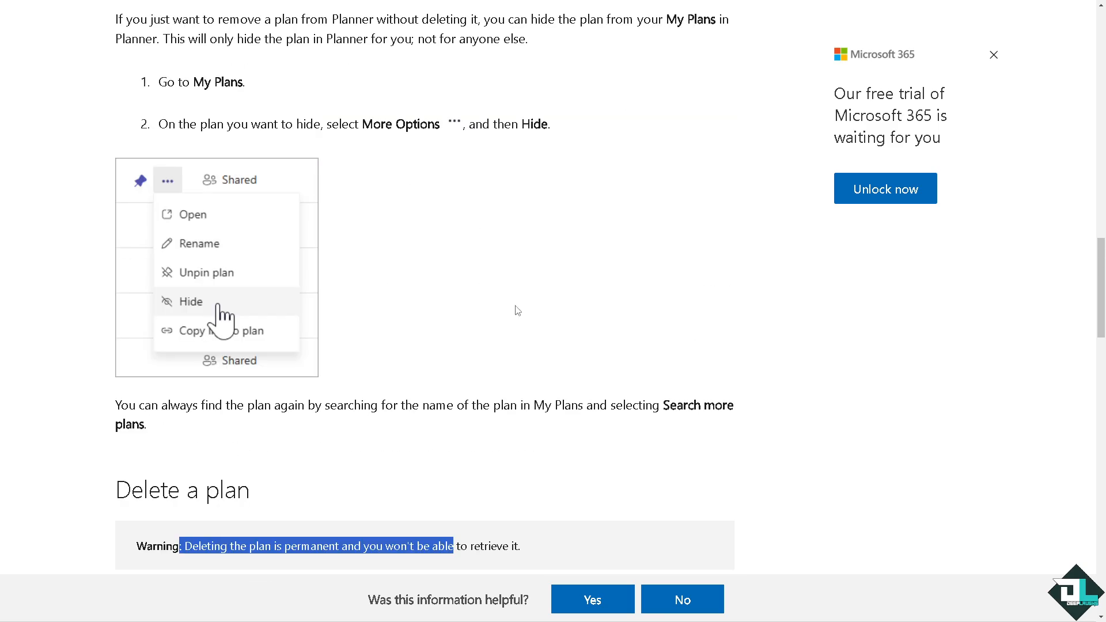
scroll(down, 3)
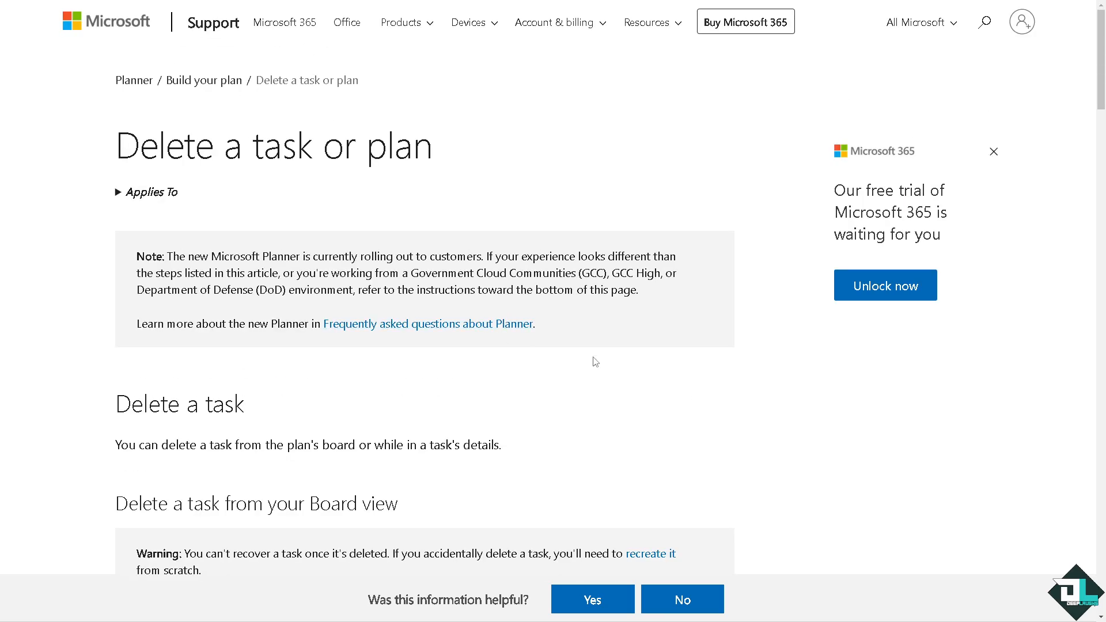
mouse_move(588, 412)
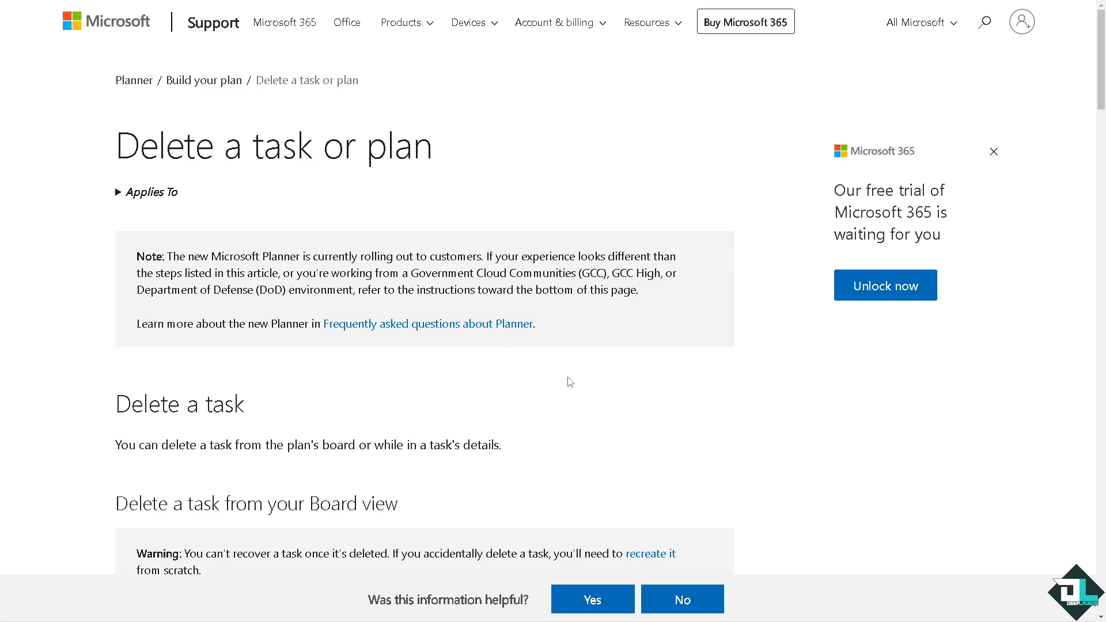
mouse_move(590, 432)
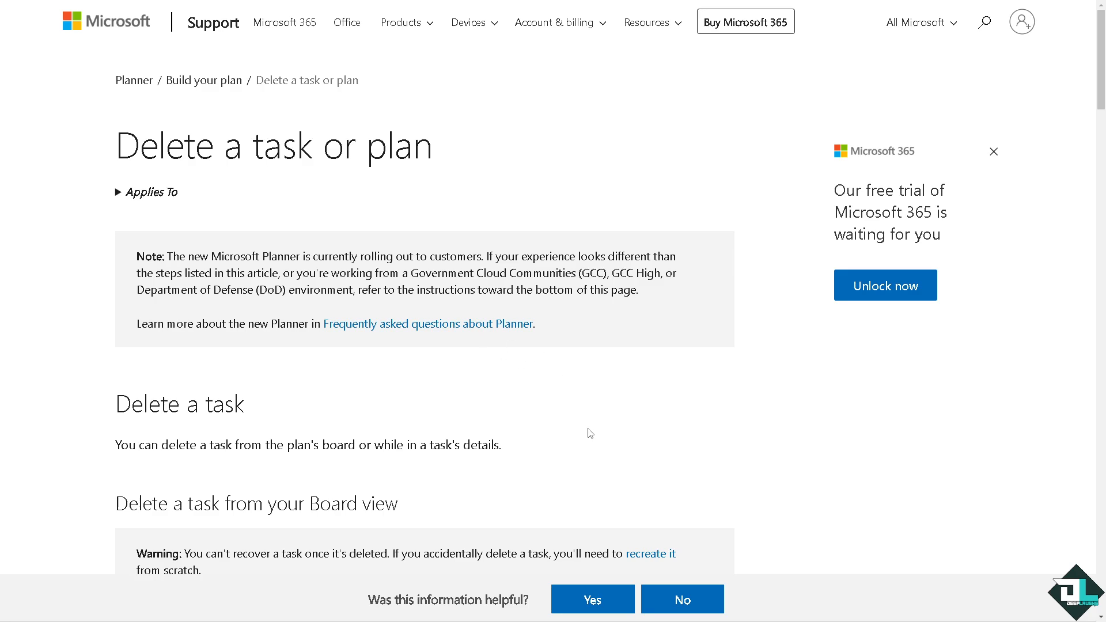
mouse_move(569, 94)
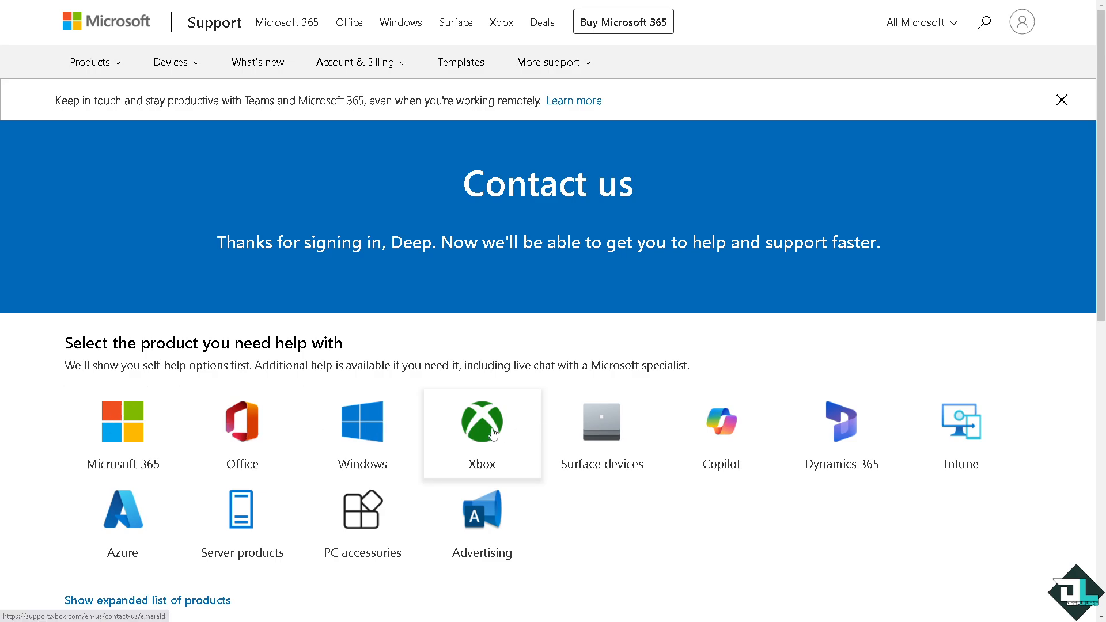
mouse_move(123, 433)
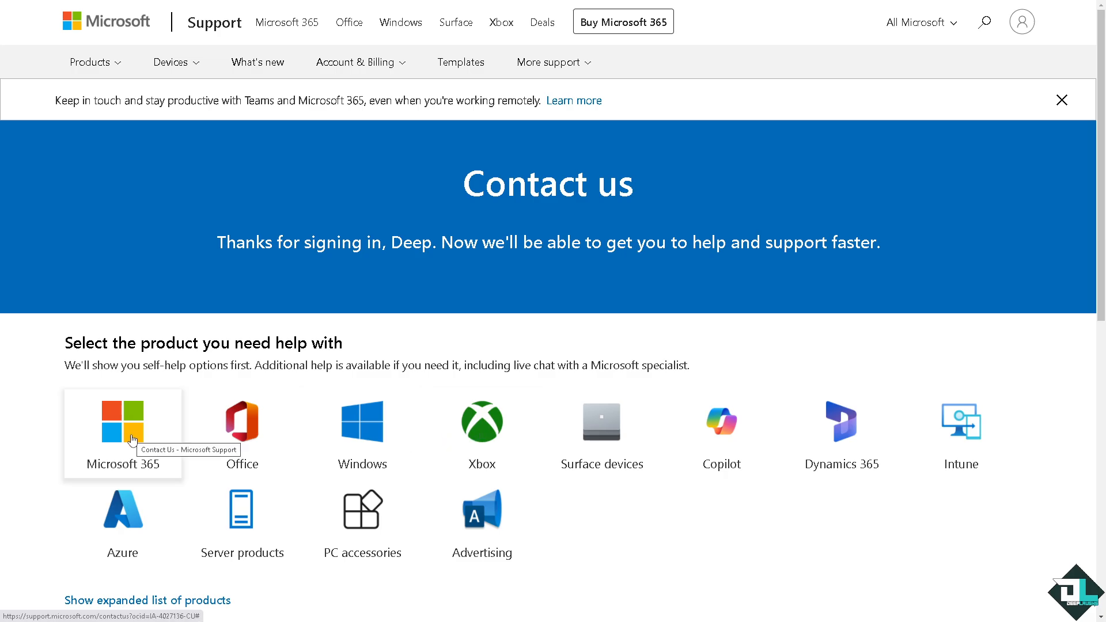
Choose Microsoft 365 as the product needing help on the Contact us page.
click(122, 424)
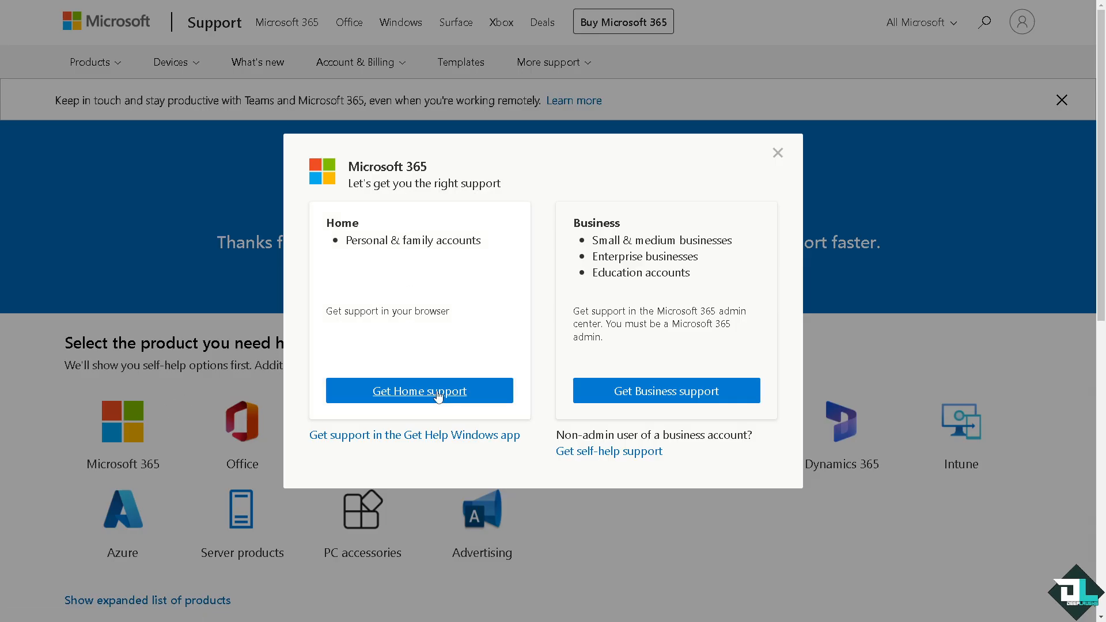
mouse_move(418, 391)
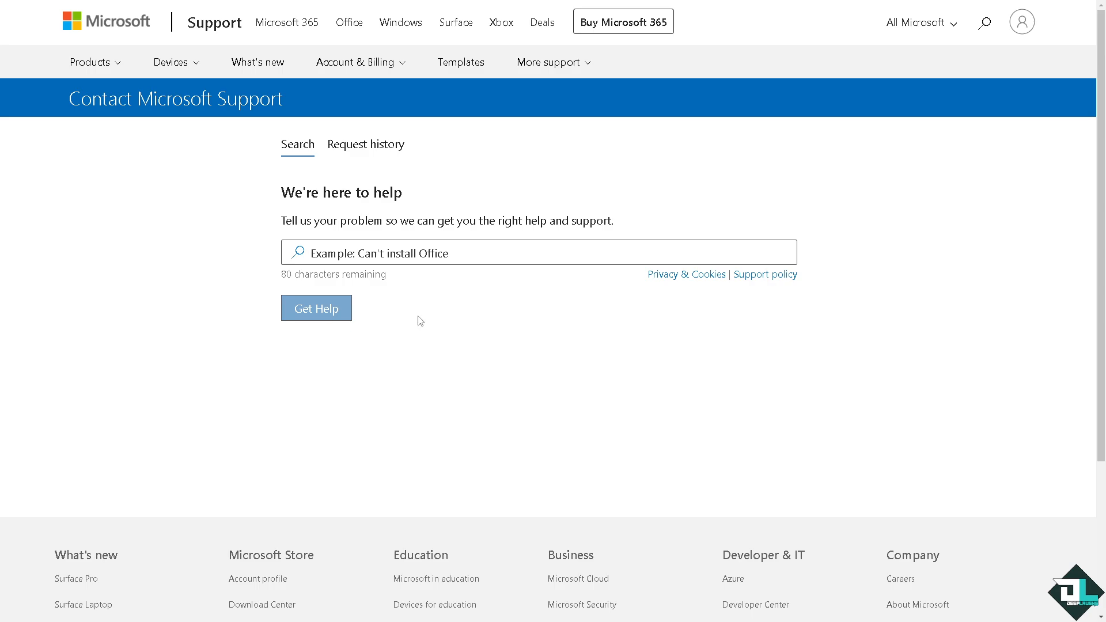
Search 'How to Recover Deleted Tasks in Microsoft Planner', review the answers, then proceed to Contact Support.
text(How to Recover Deleted Tasks in Microsoft Planner)
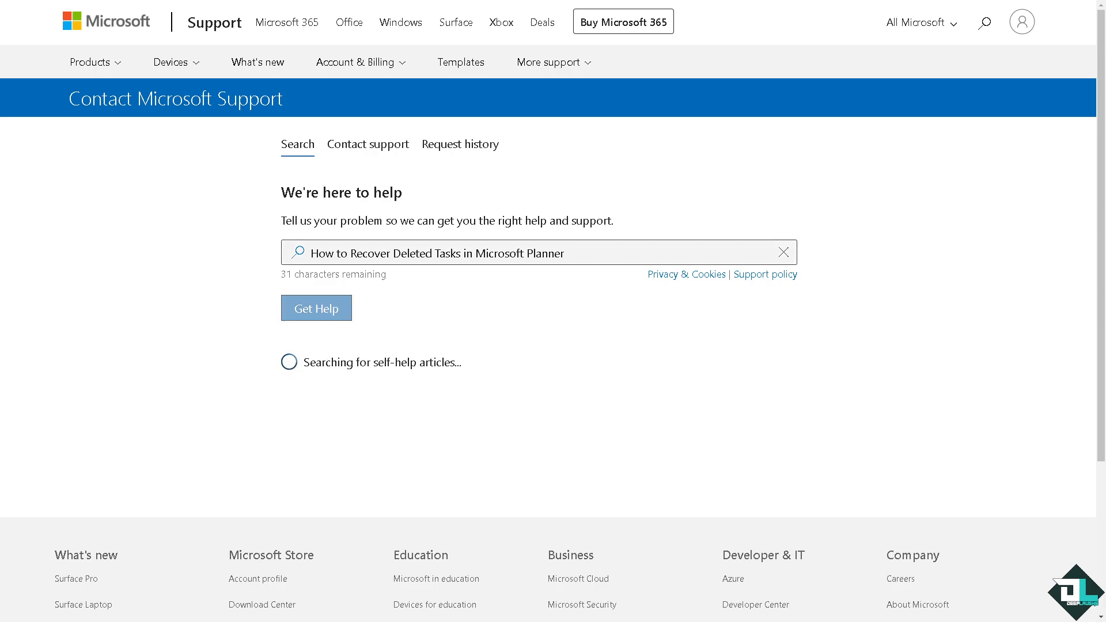
click(315, 308)
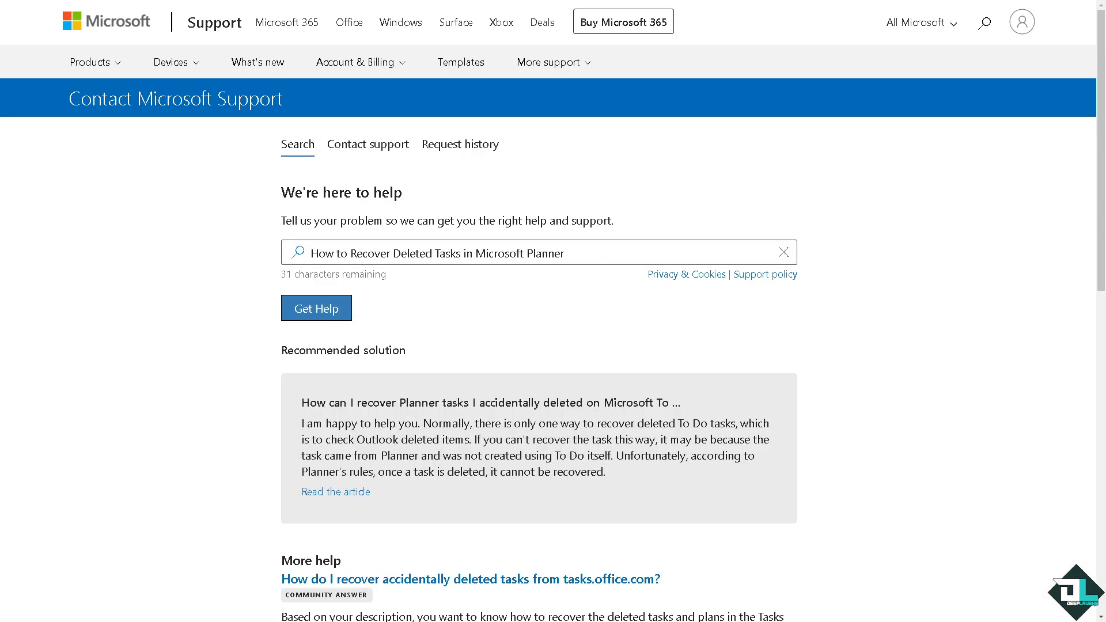
scroll(down, 3)
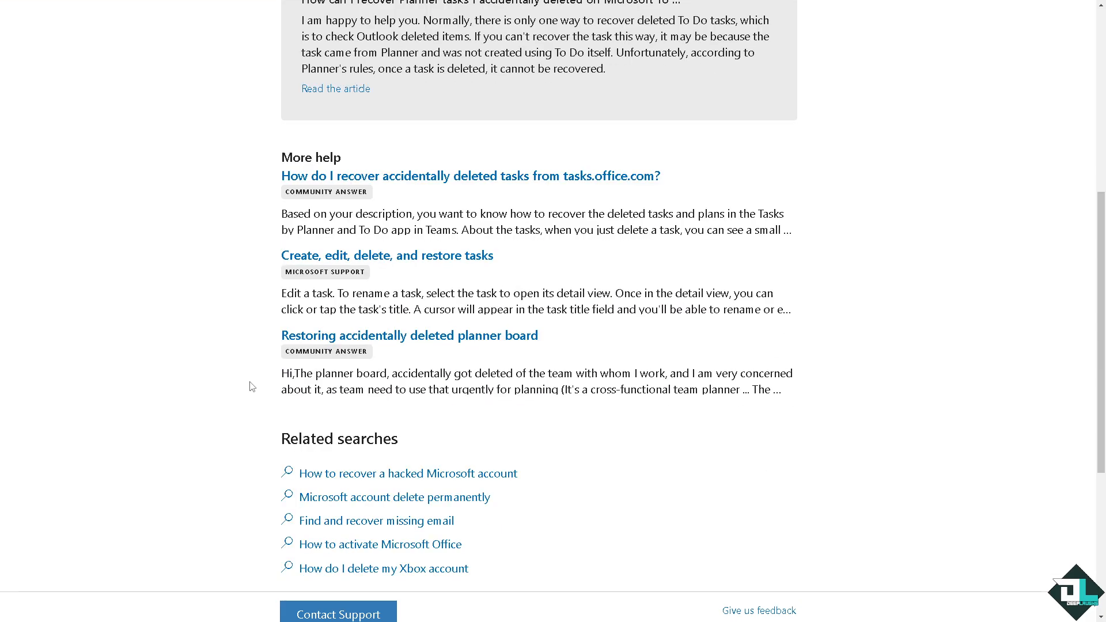
click(338, 613)
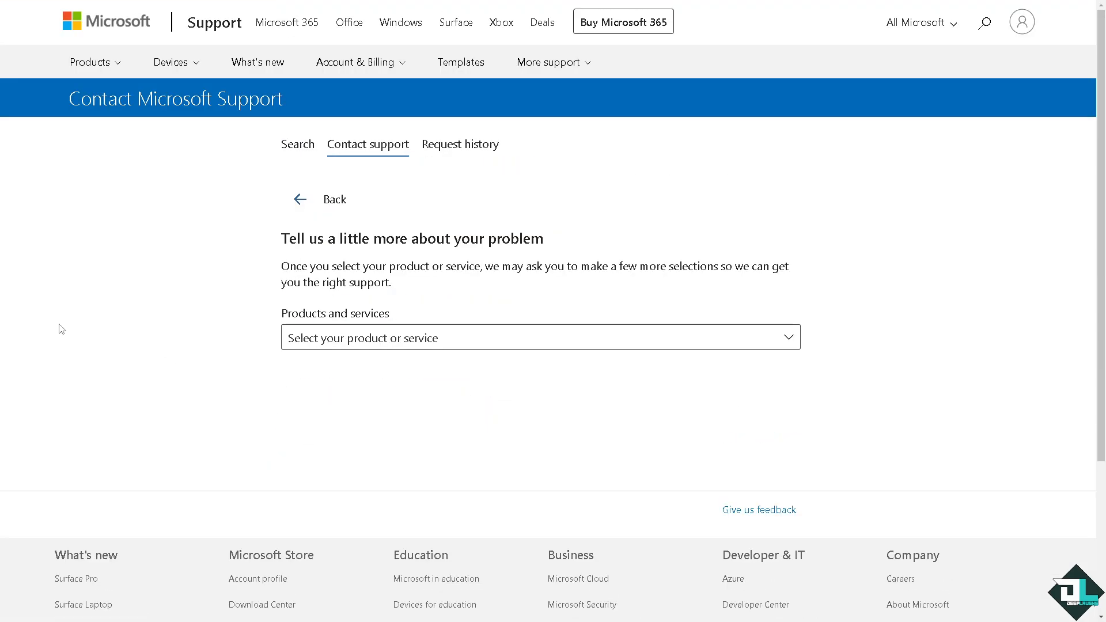